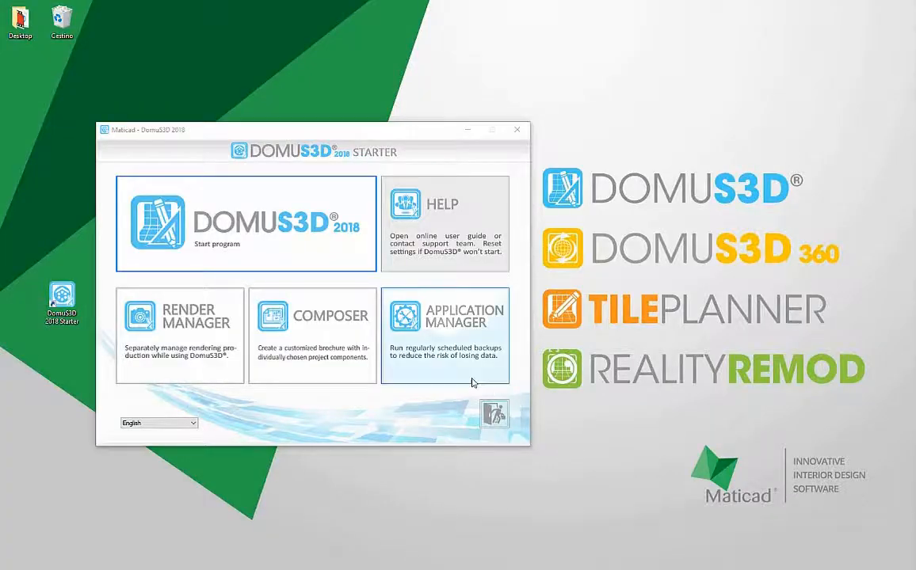
{"action": "mouse_move", "coordinate": [299, 261]}
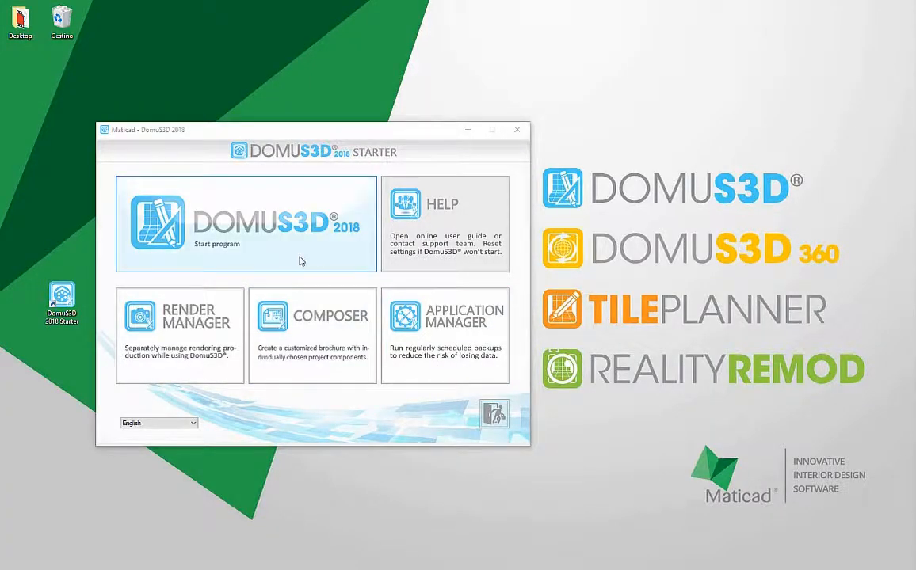
Launch DomuS3D 2018 from the starter so the bedroom project loads.
{"action": "left_click", "coordinate": [246, 224]}
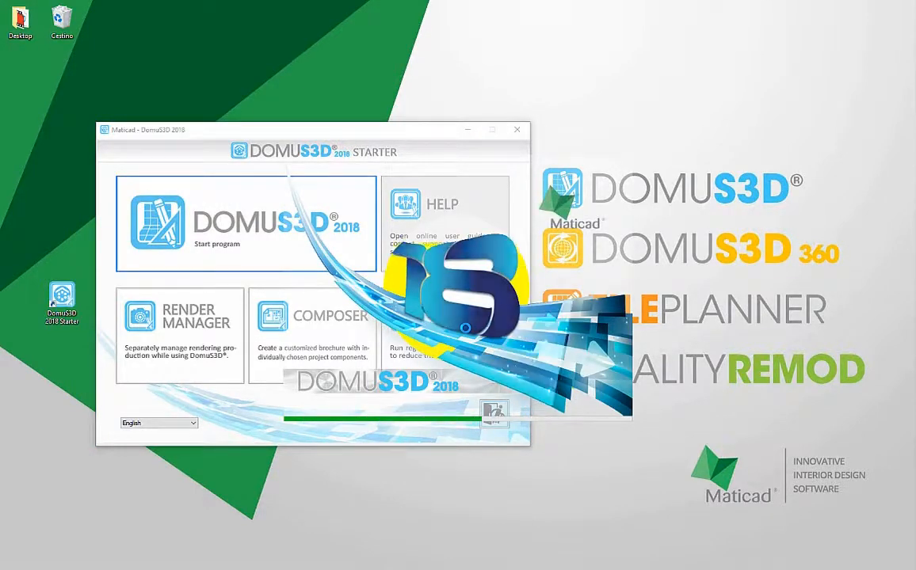
{"action": "left_click", "coordinate": [246, 223]}
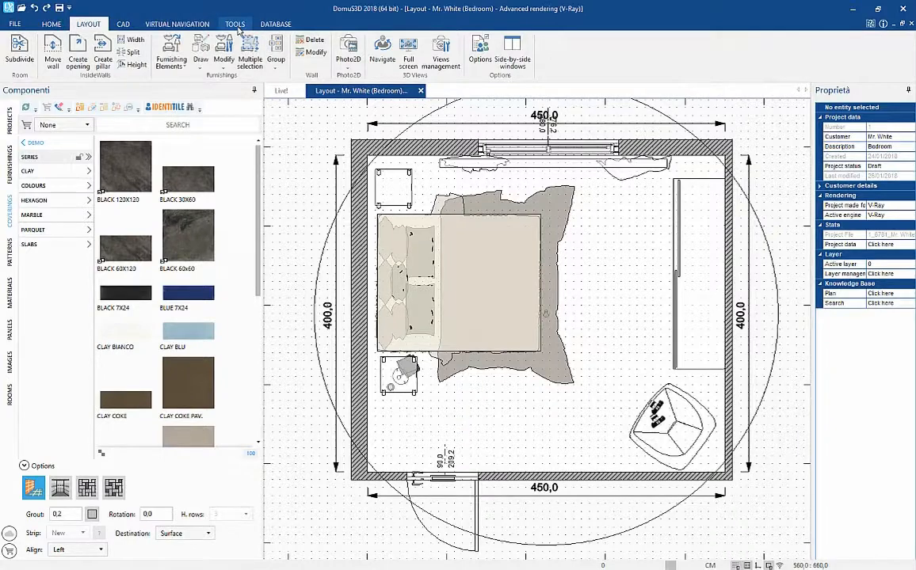
Start creating a new Photo3D project from the TOOLS commands.
{"action": "left_click", "coordinate": [235, 24]}
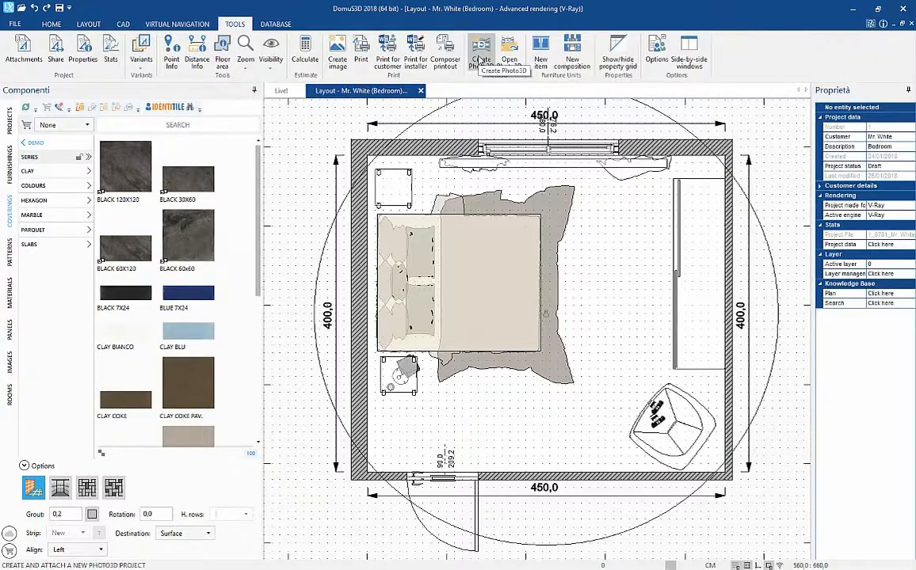
{"action": "left_click", "coordinate": [482, 47]}
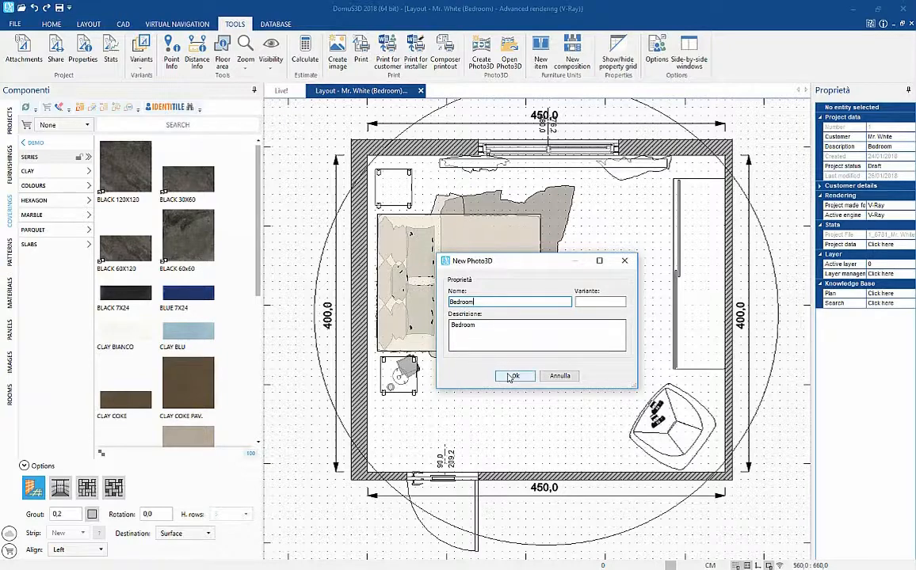
Confirm the Photo3D named Bedroom and import the augmented reality bedroom project.
{"action": "left_click", "coordinate": [513, 376]}
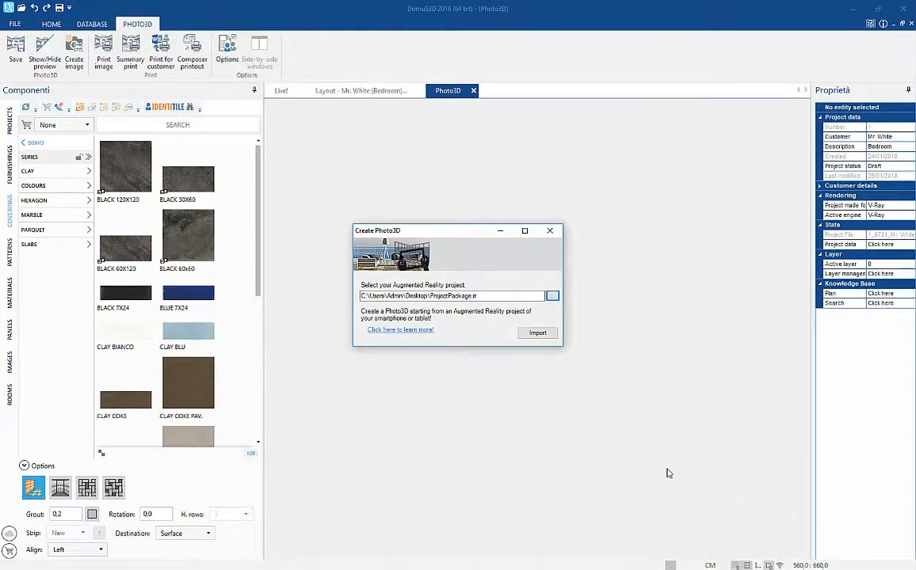
{"action": "mouse_move", "coordinate": [537, 333]}
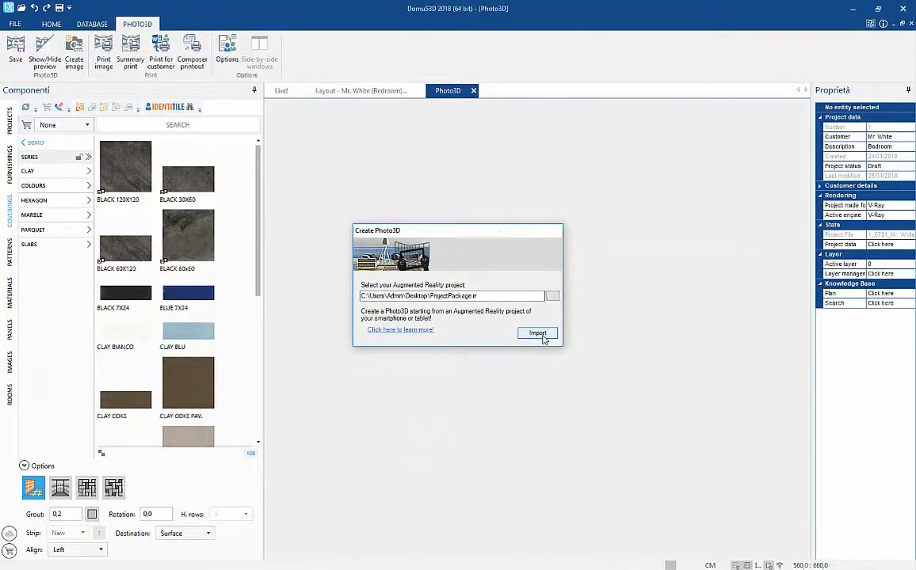
{"action": "left_click", "coordinate": [537, 333]}
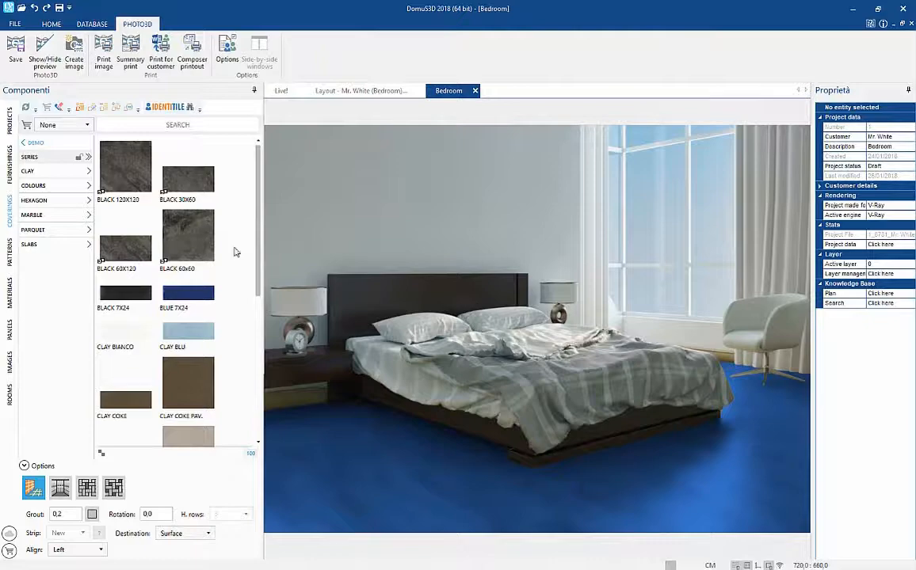
Show the PARQUET floor coverings category in the Coverings panel.
{"action": "left_click", "coordinate": [125, 163]}
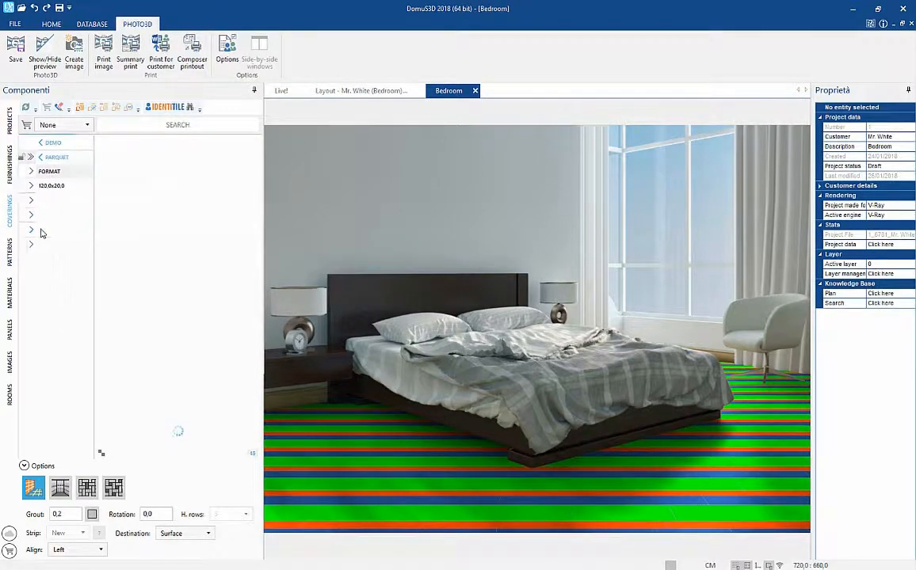
Cover the bedroom floor with Parquet Grigio and bring up the laying patterns catalogue.
{"action": "left_click", "coordinate": [57, 156]}
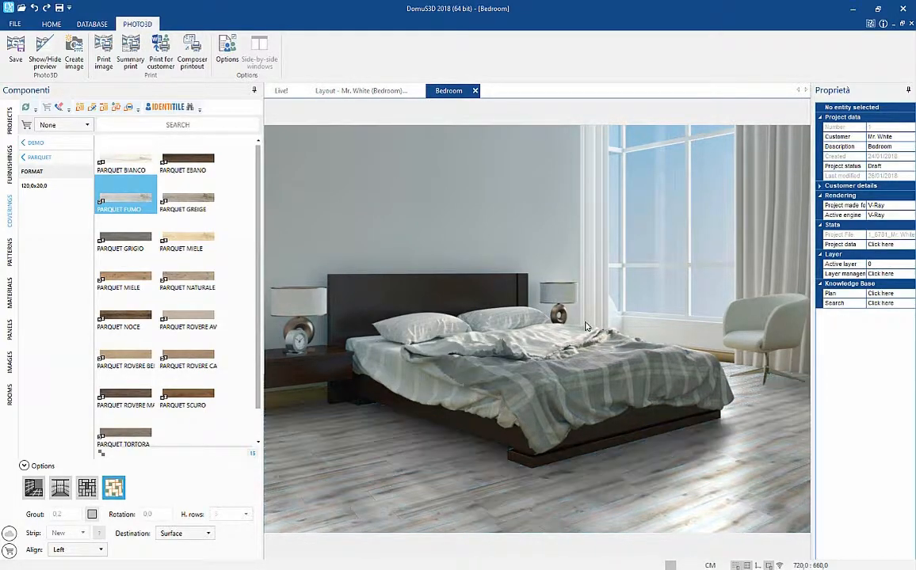
{"action": "left_click", "coordinate": [73, 49]}
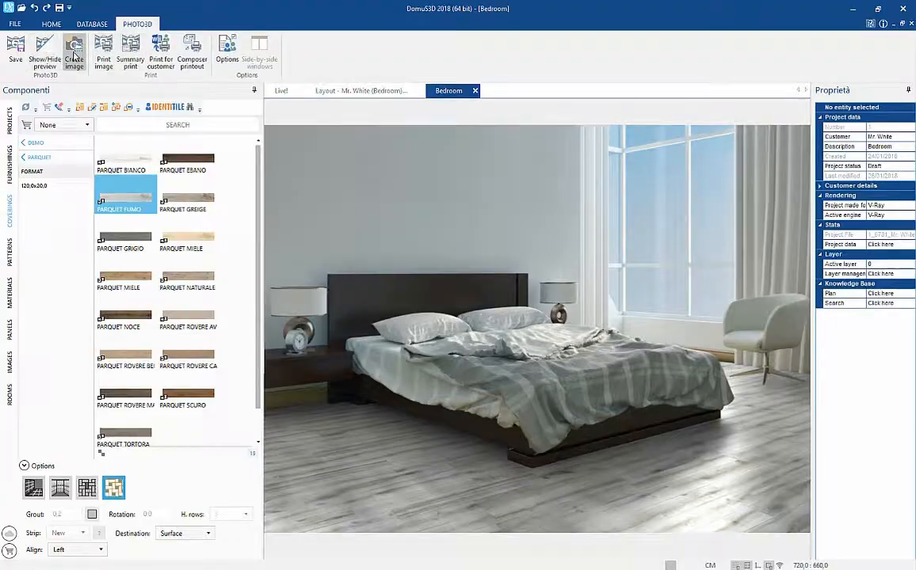
{"action": "left_click", "coordinate": [187, 196]}
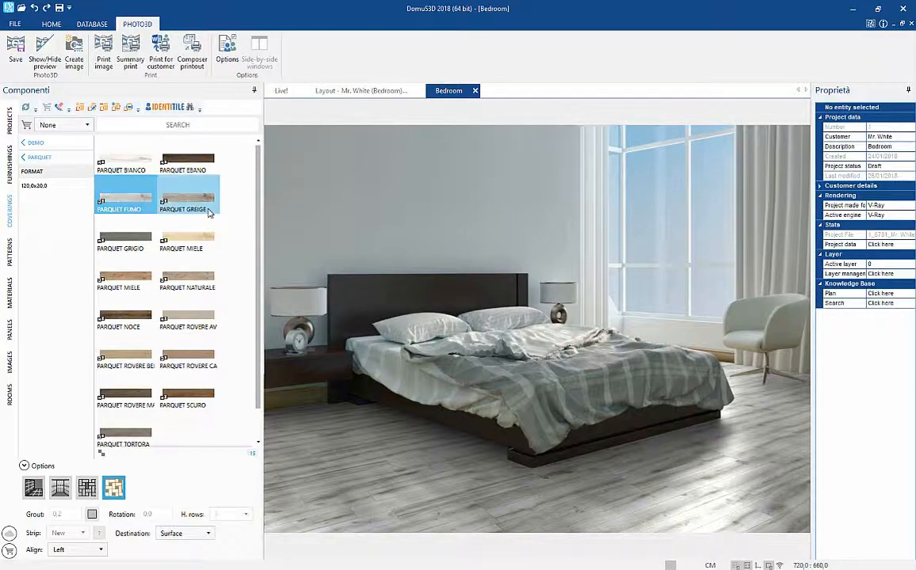
{"action": "left_click", "coordinate": [8, 254]}
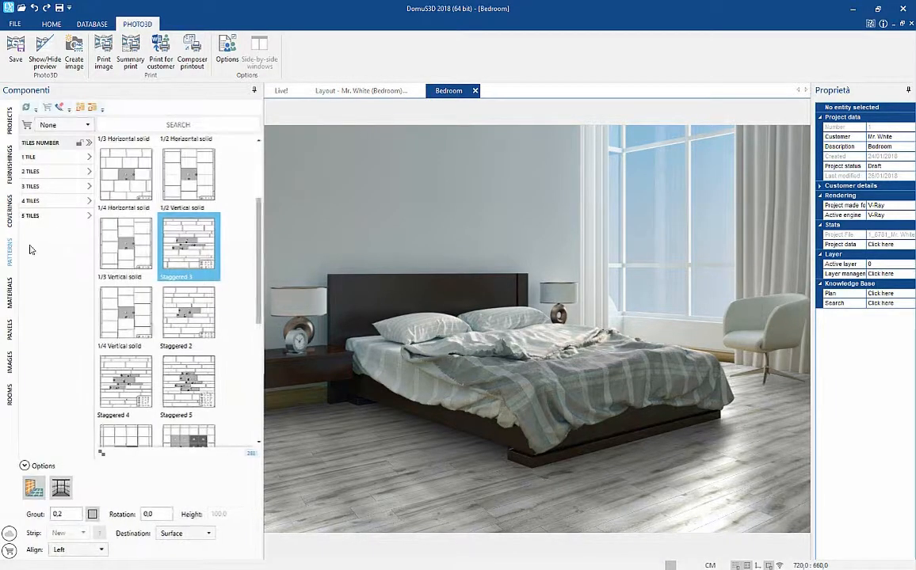
Lay the grey parquet floor in the Herringbone 01 pattern.
{"action": "scroll", "scroll_direction": "down", "scroll_amount": 3}
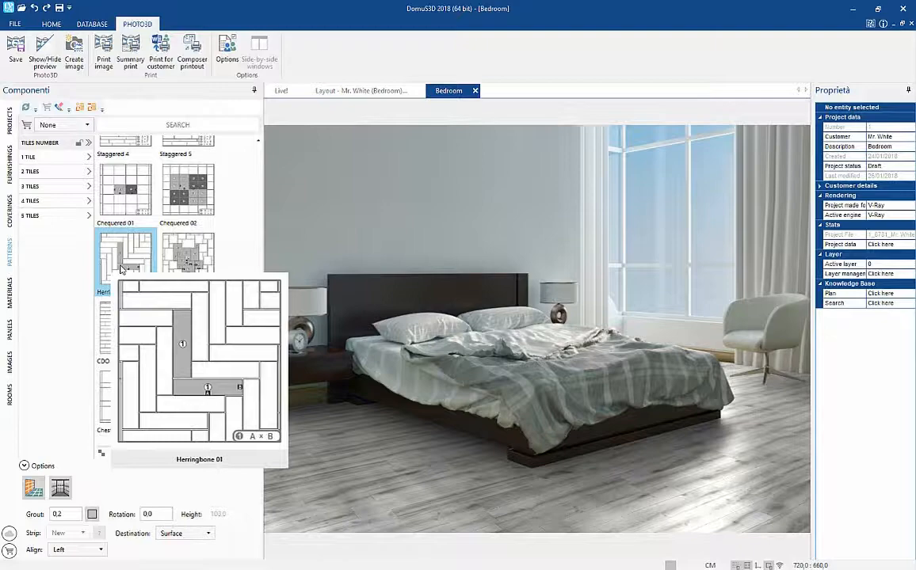
{"action": "left_click", "coordinate": [124, 262]}
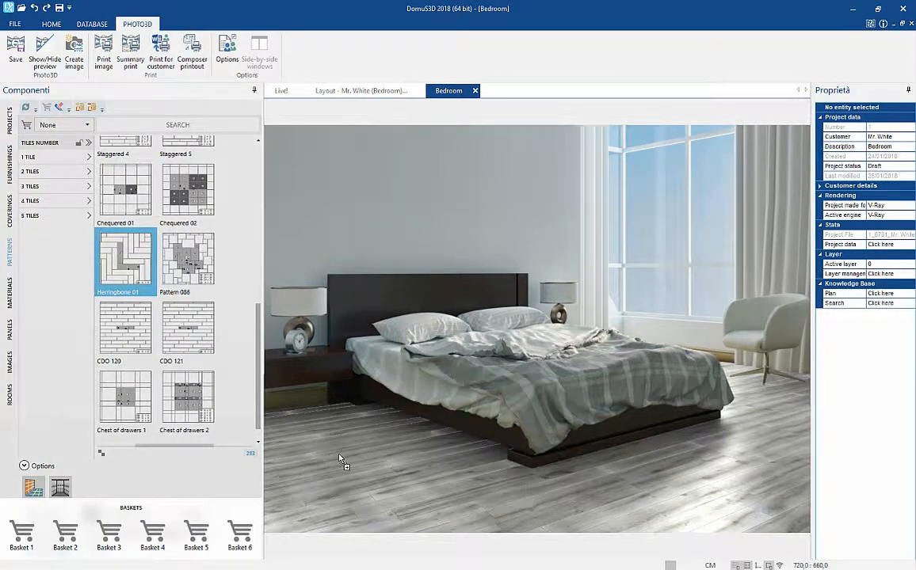